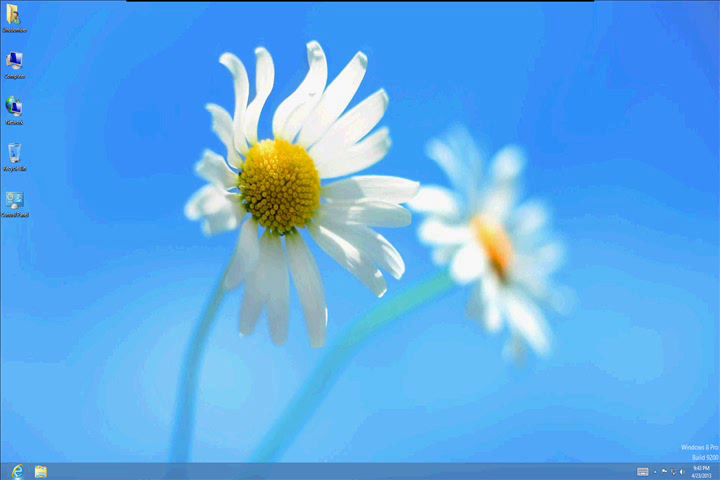
# Step: Launch Internet Explorer and search 'ccleaner' to reach Piriform's CCleaner download page
pyautogui.click(13, 465)
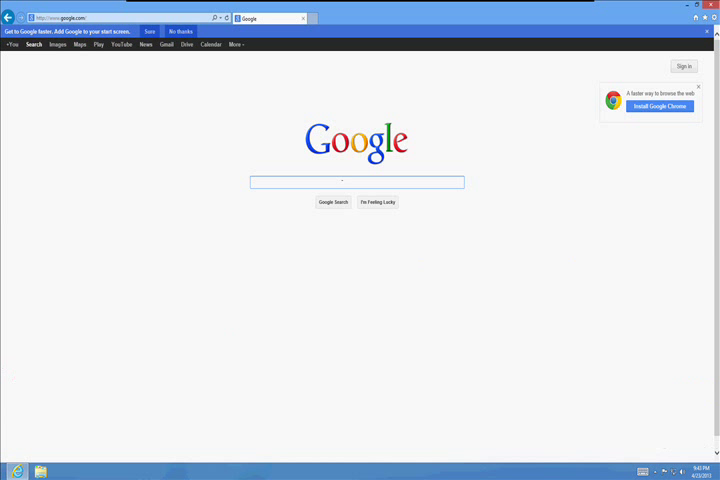
pyautogui.write('ccleaner')
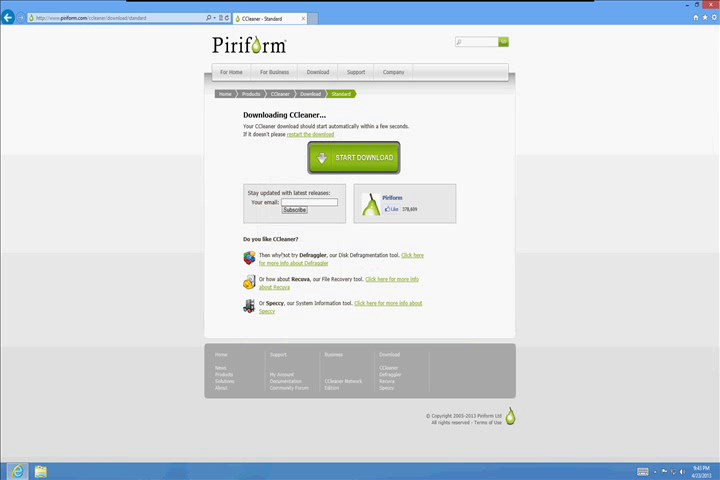
# Step: Install CCleaner 4.00 with automatic update checking unchecked, then launch CCleaner
pyautogui.click(353, 157)
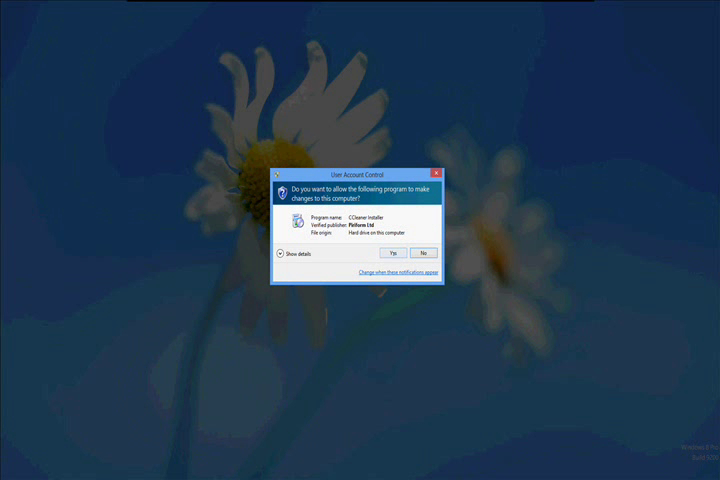
pyautogui.click(392, 253)
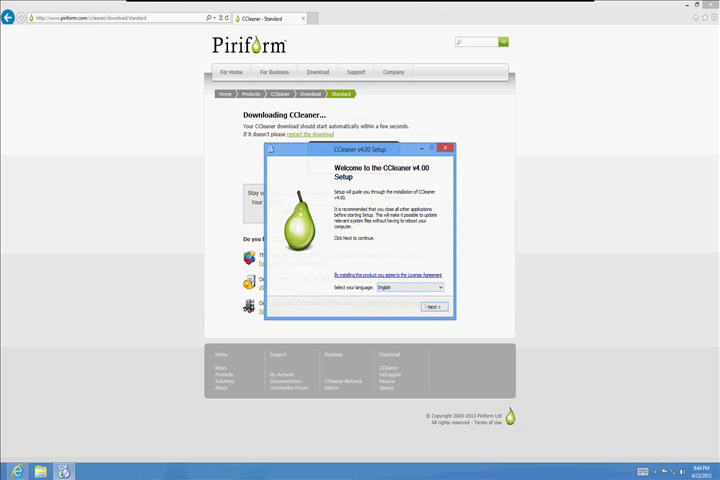
pyautogui.click(436, 307)
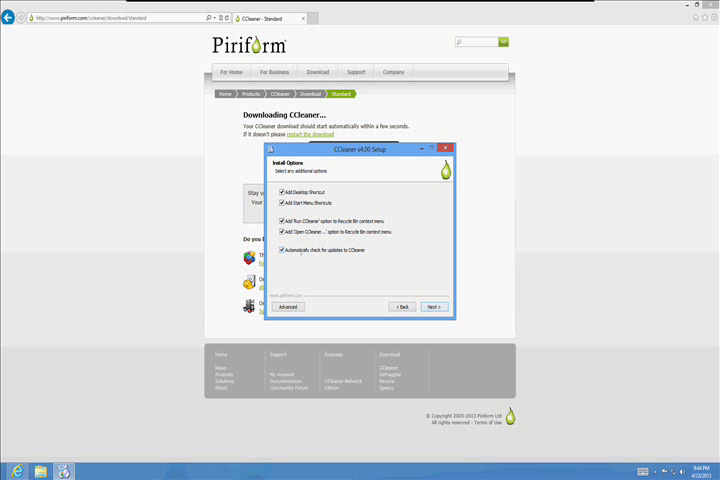
pyautogui.click(281, 250)
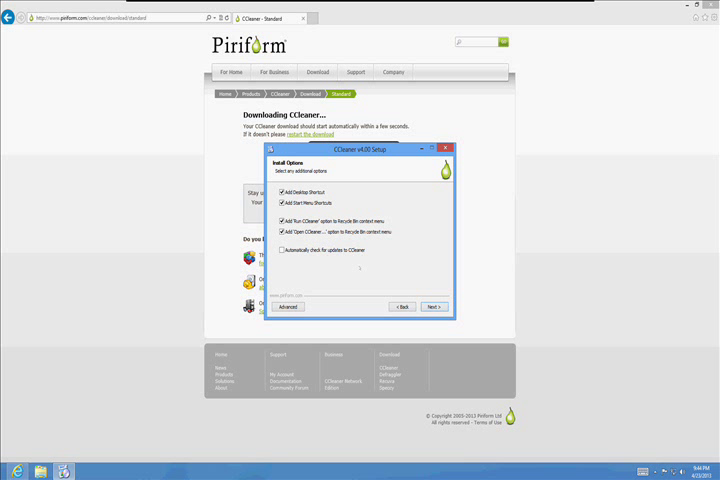
pyautogui.click(433, 306)
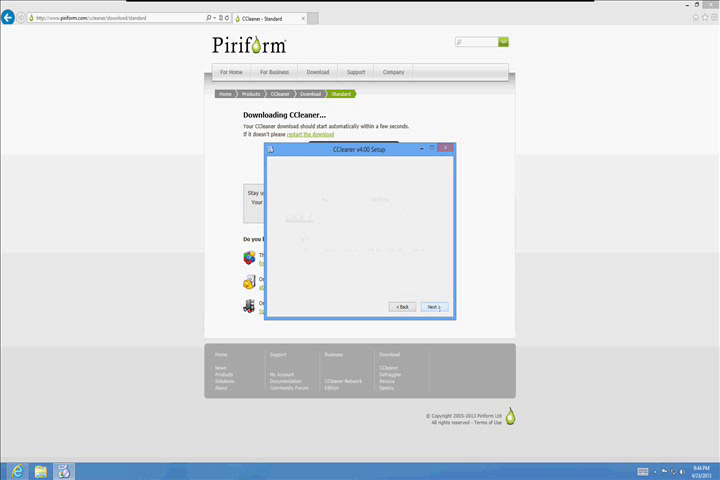
pyautogui.click(433, 306)
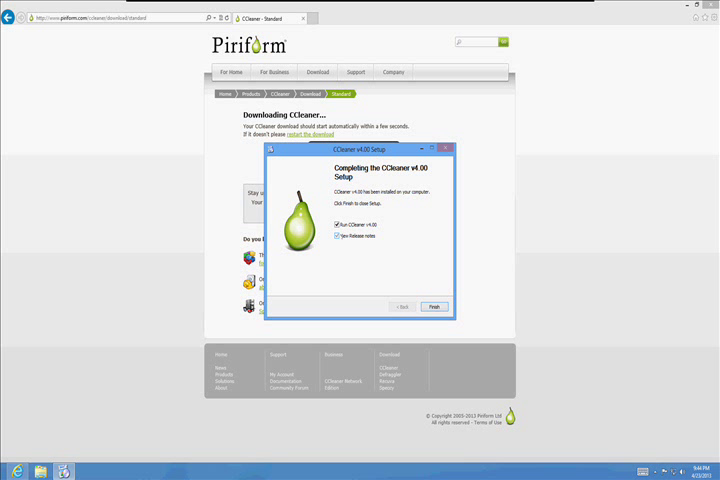
pyautogui.click(433, 307)
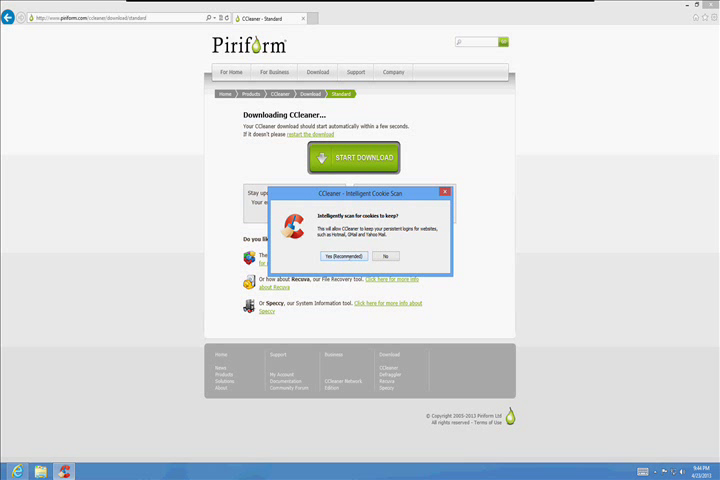
# Step: Answer the cookie scan prompt, run the cleaner, and confirm permanent file deletion
pyautogui.click(332, 256)
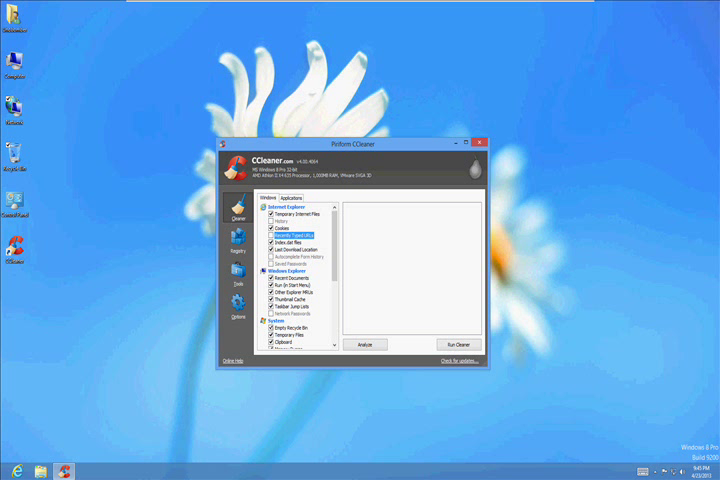
pyautogui.click(464, 344)
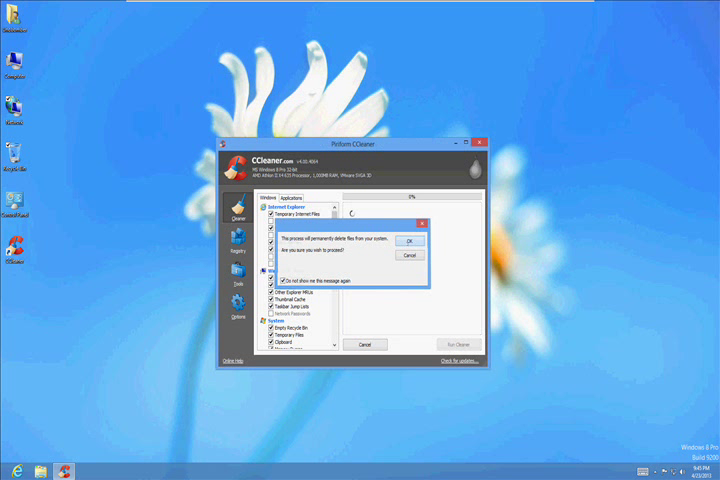
pyautogui.click(410, 242)
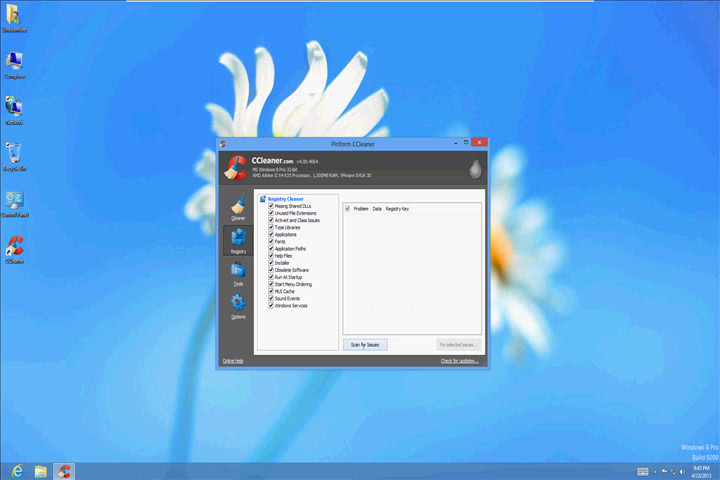
# Step: Scan the registry, fix all selected issues, and close CCleaner
pyautogui.click(366, 344)
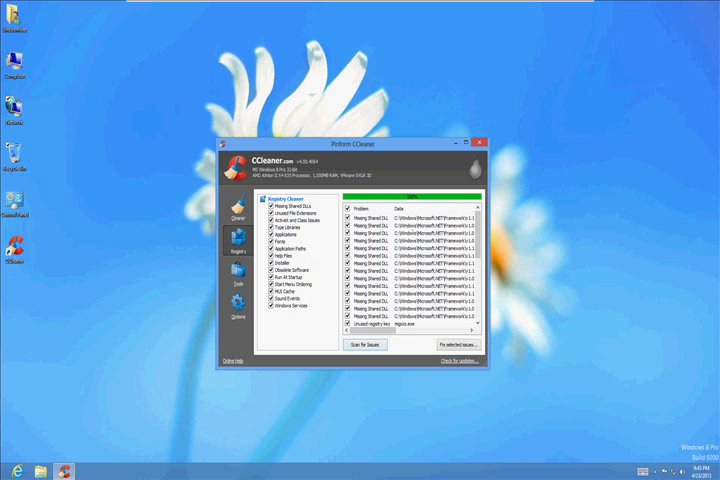
pyautogui.click(456, 357)
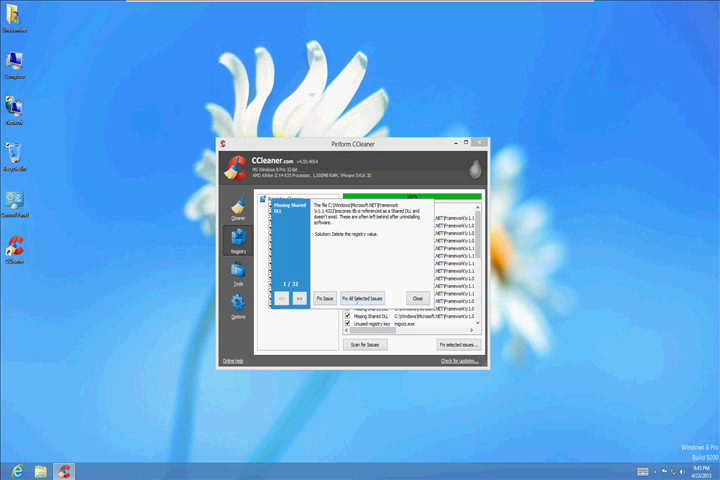
pyautogui.click(357, 299)
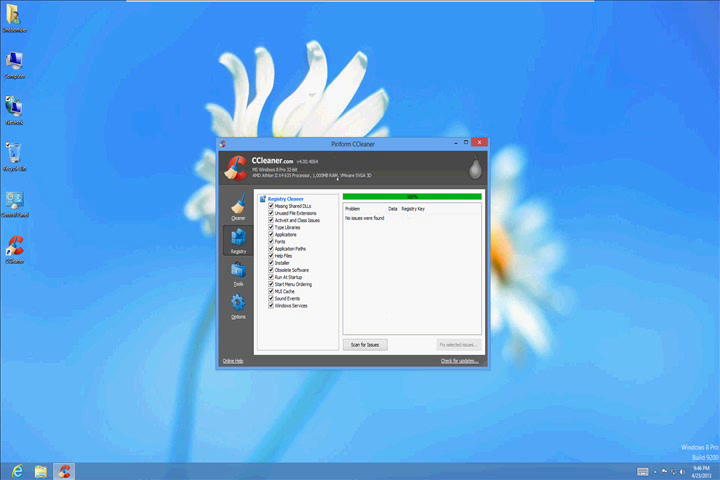
pyautogui.click(491, 143)
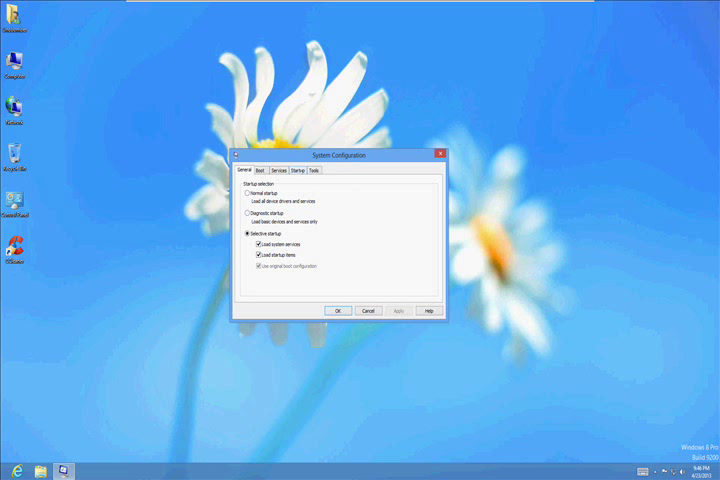
# Step: Review startup items in Task Manager, then list only non-Microsoft services
pyautogui.click(302, 169)
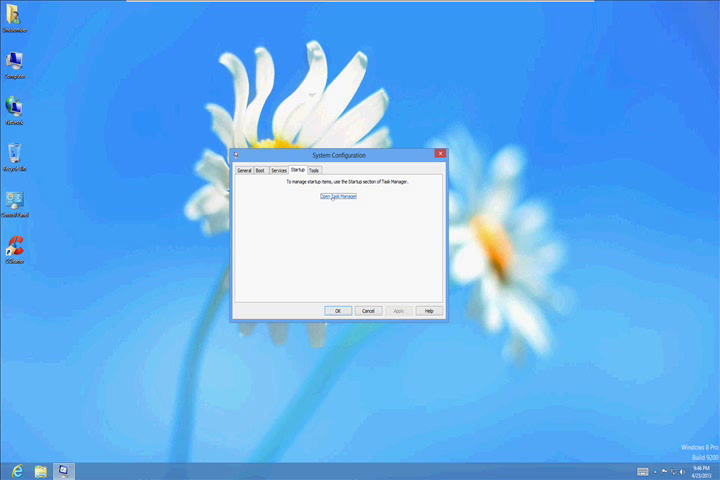
pyautogui.click(328, 196)
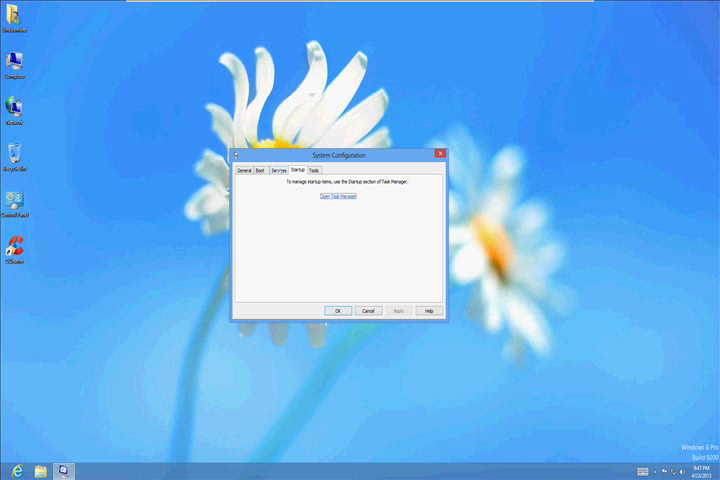
pyautogui.click(285, 170)
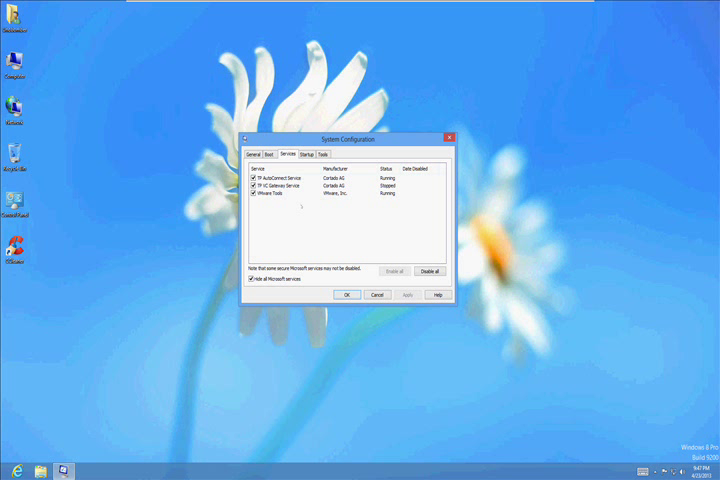
# Step: Set the boot Number of processors in Advanced options, apply, and exit without restarting
pyautogui.click(271, 153)
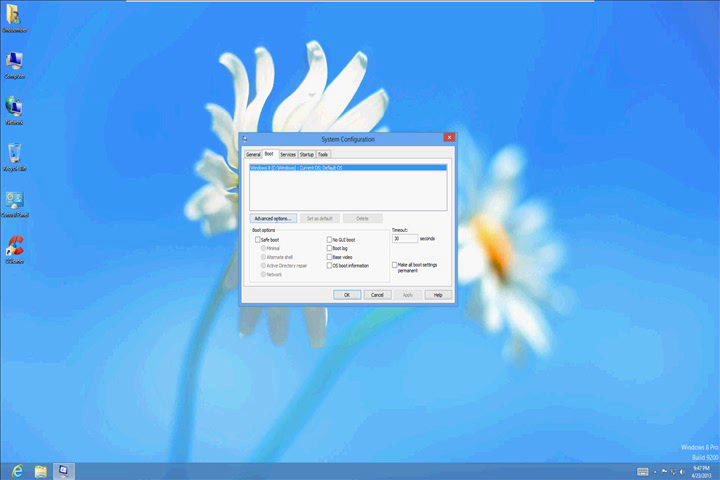
pyautogui.click(272, 216)
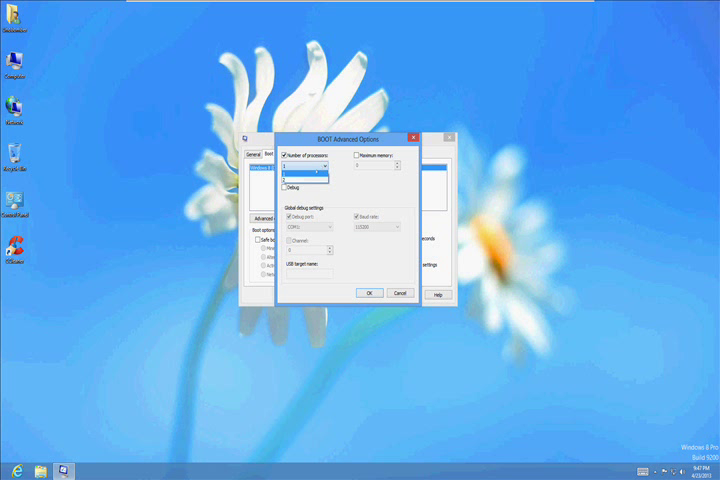
pyautogui.click(310, 172)
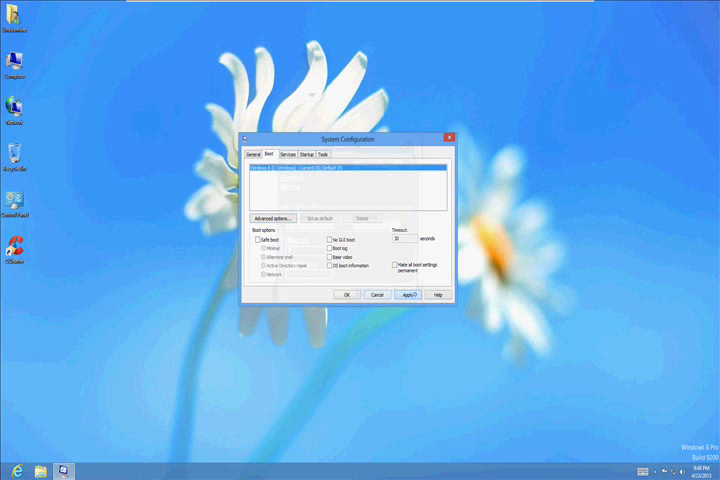
pyautogui.click(407, 295)
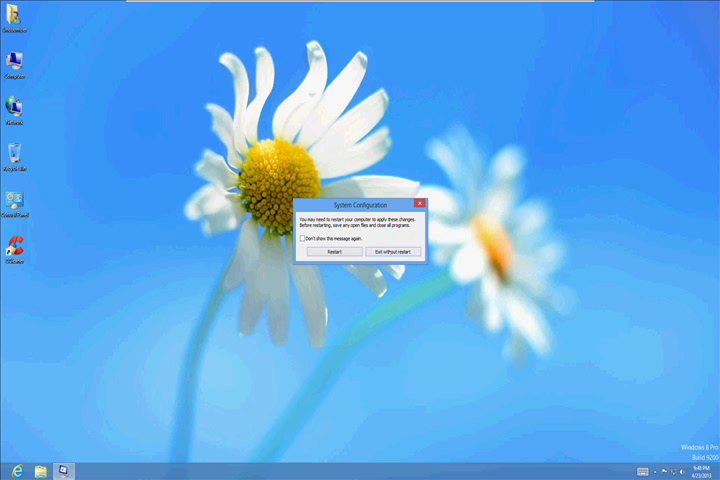
pyautogui.click(388, 252)
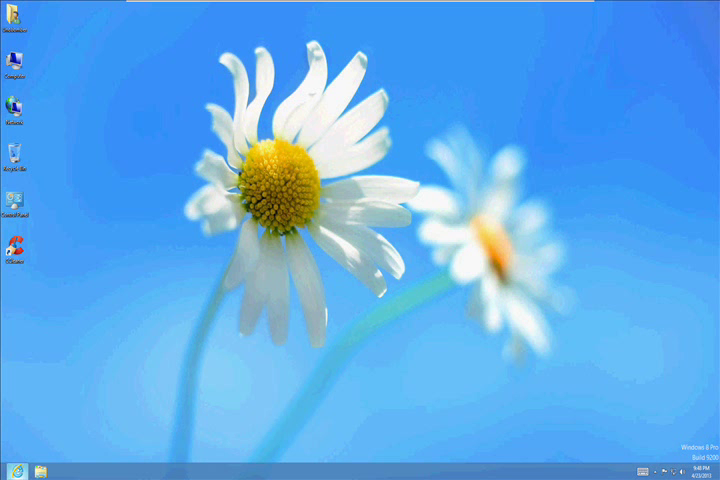
# Step: Reset all Internet Explorer settings to defaults via Internet Options, closing the browser
pyautogui.click(13, 469)
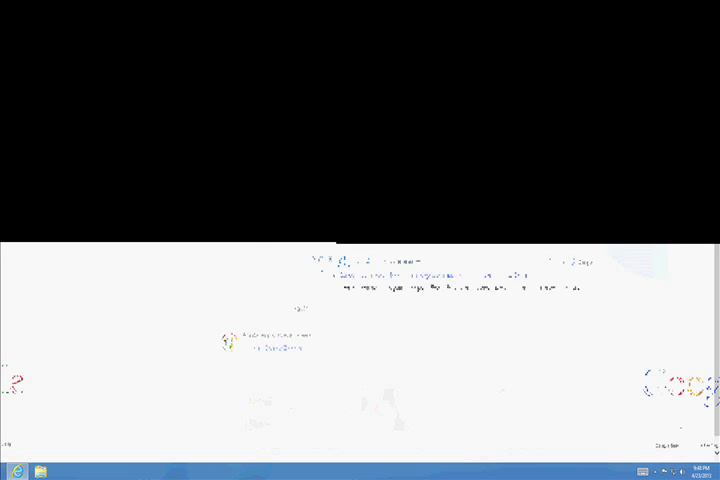
pyautogui.click(24, 470)
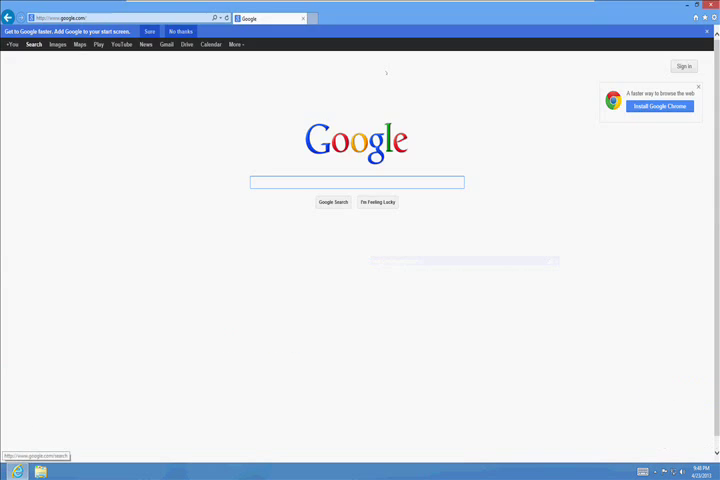
pyautogui.click(356, 182)
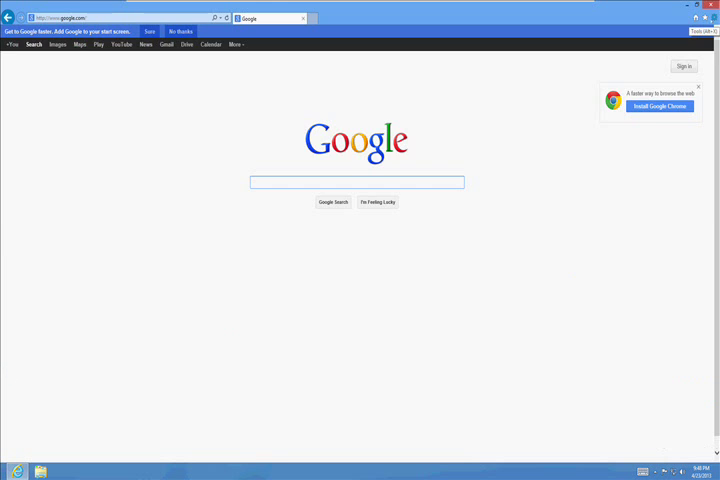
pyautogui.click(696, 23)
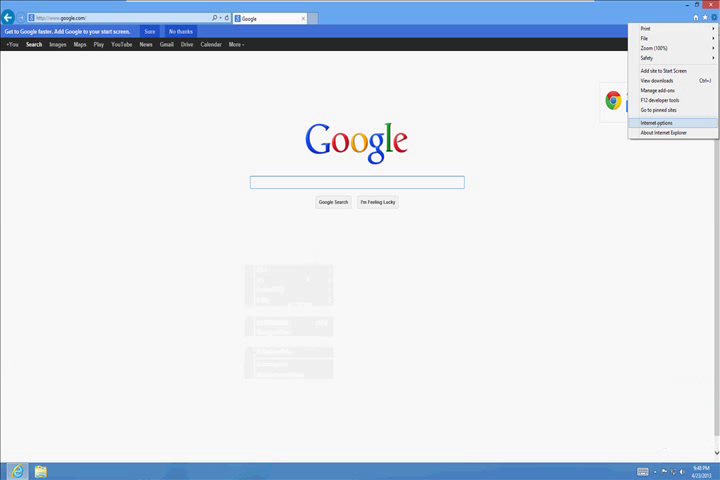
pyautogui.click(664, 123)
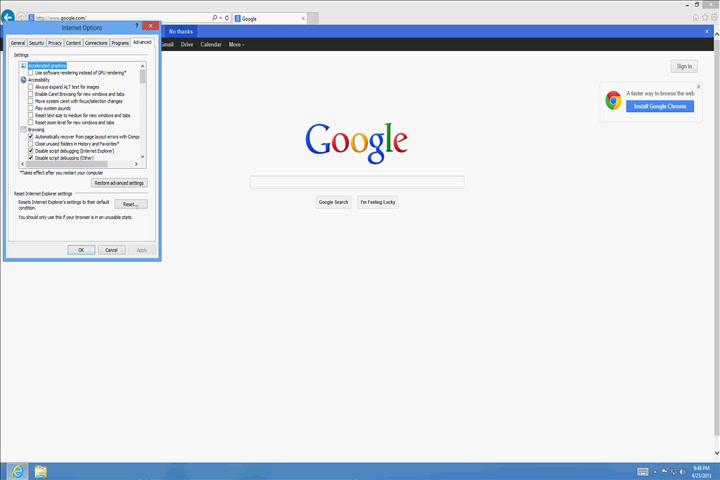
pyautogui.click(129, 204)
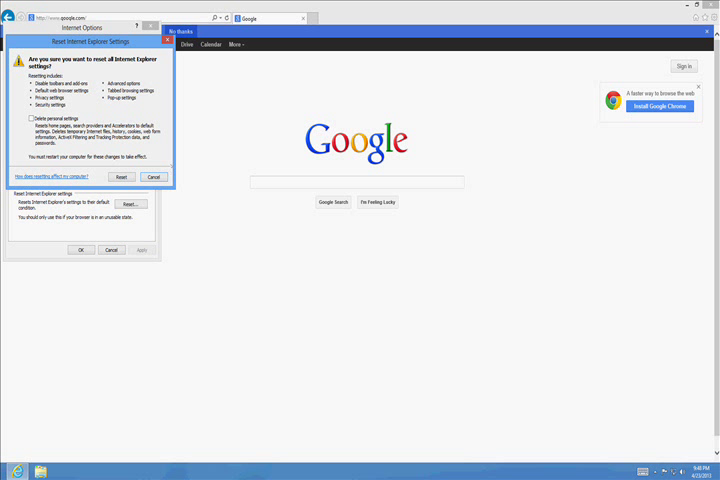
pyautogui.click(122, 177)
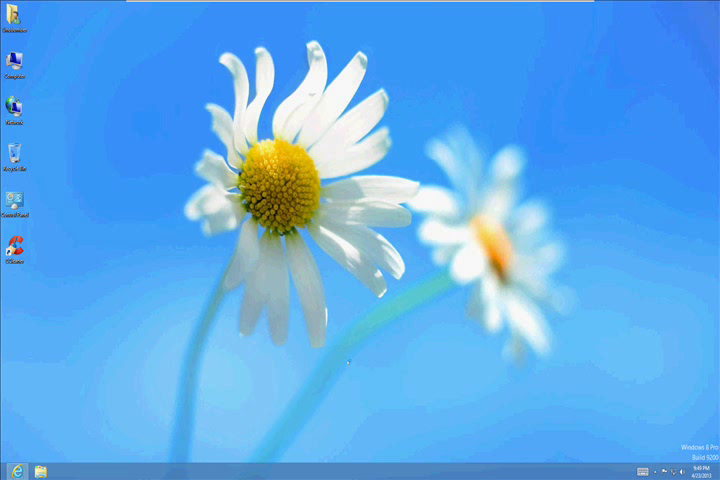
# Step: Reopen Internet Explorer on google.com and start a search for flash player
pyautogui.click(16, 463)
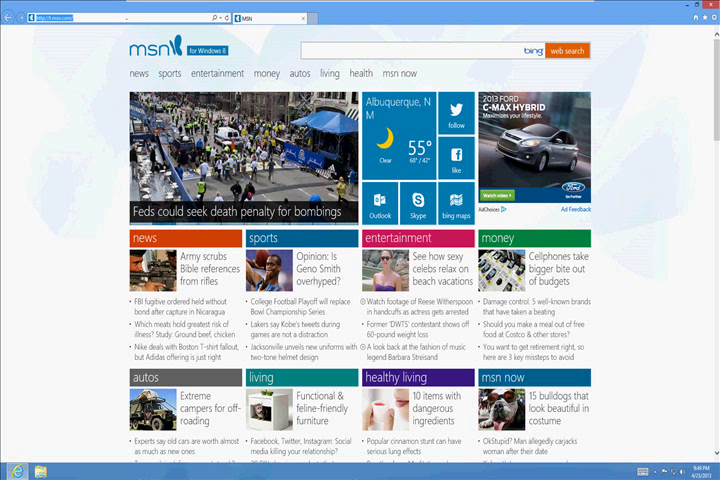
pyautogui.write('google.com')
pyautogui.write('flash player')
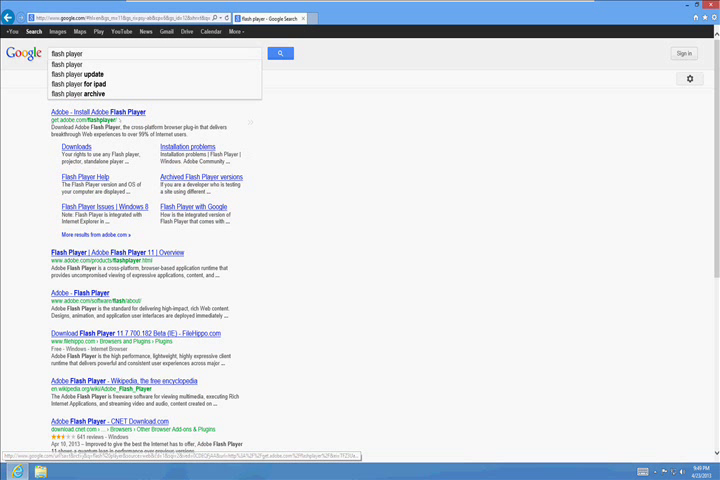
pyautogui.click(101, 111)
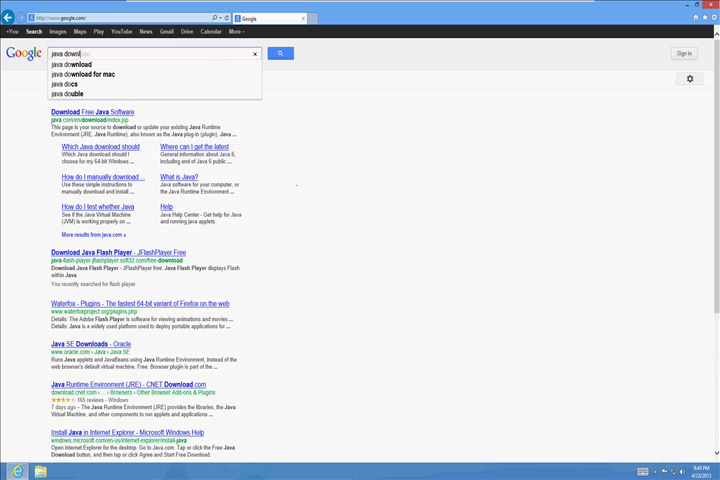
# Step: Search 'java download', download the free Java installer from java.com, and run it
pyautogui.write('java download')
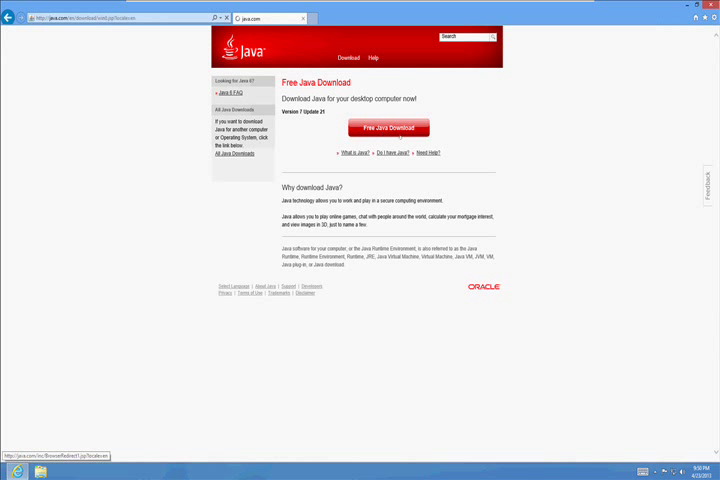
pyautogui.click(388, 127)
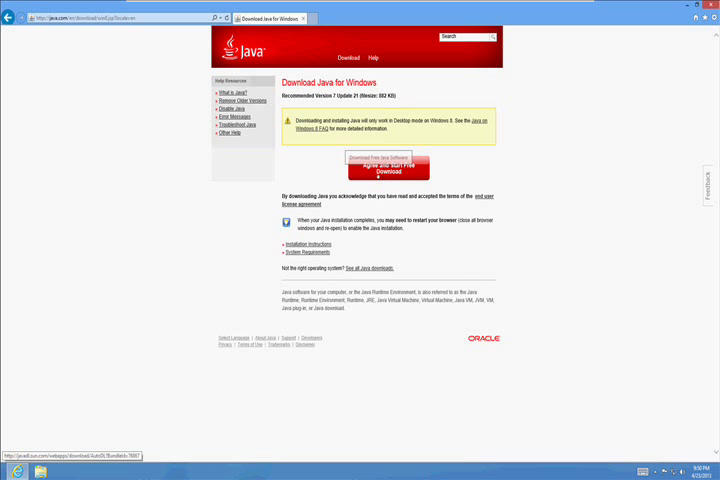
pyautogui.click(400, 167)
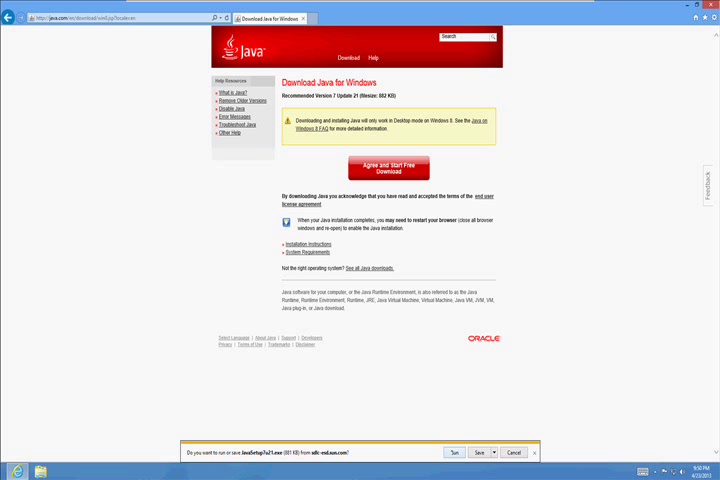
pyautogui.click(497, 452)
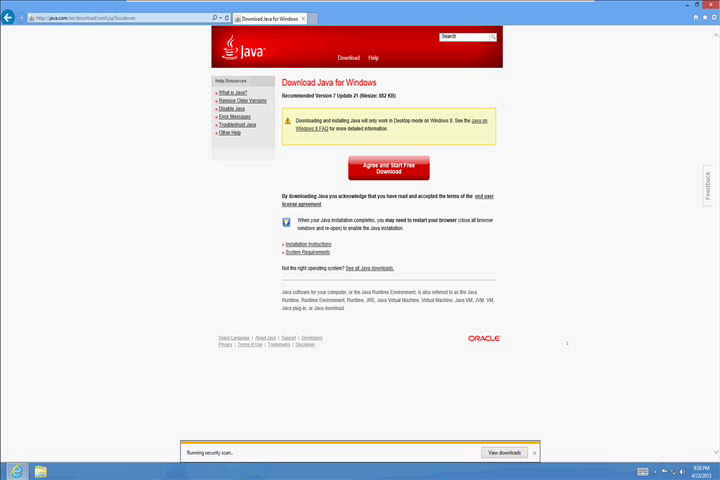
pyautogui.click(507, 450)
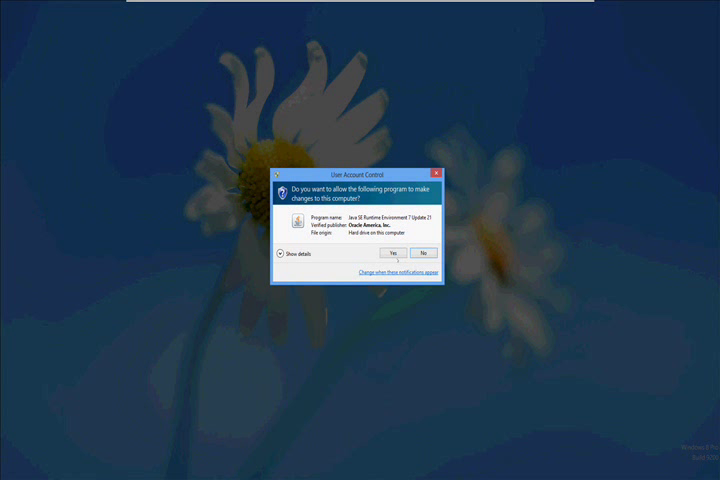
# Step: Run Java Setup with the Ask Toolbar declined, then return to Internet Explorer
pyautogui.click(404, 252)
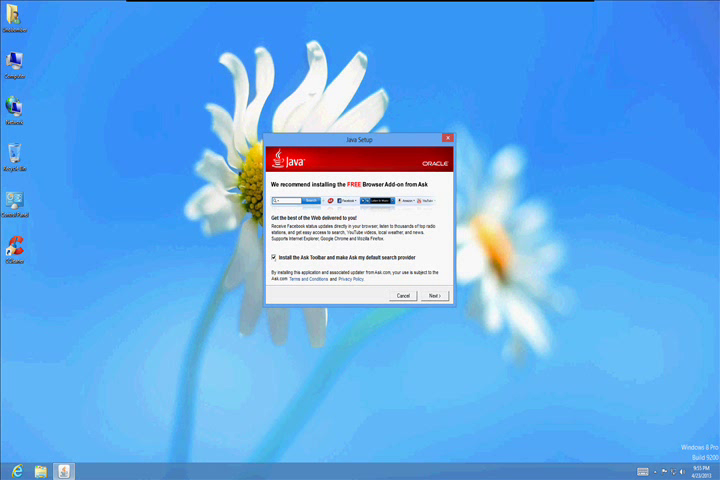
pyautogui.click(272, 268)
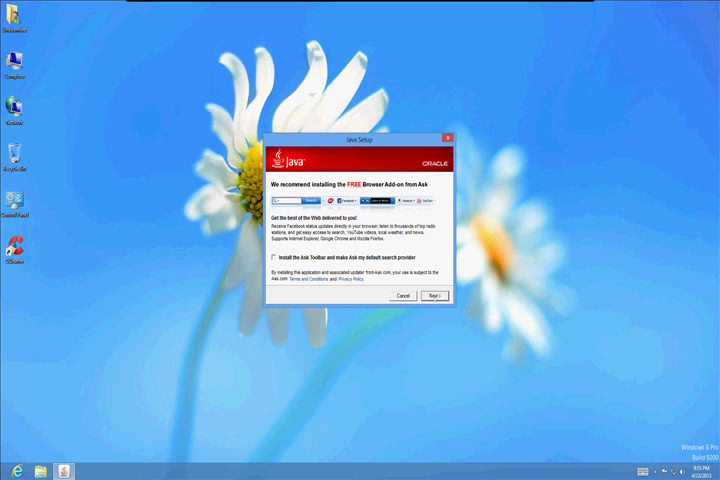
pyautogui.click(438, 296)
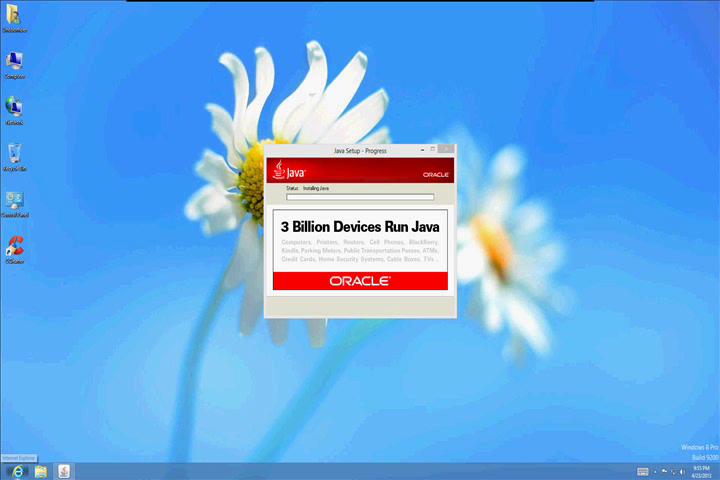
pyautogui.click(21, 467)
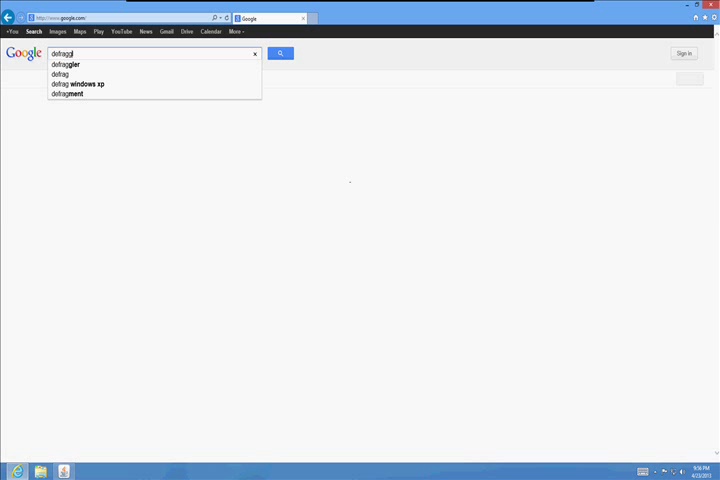
# Step: Search 'defraggler', download it from Piriform's site, and run the v2.14 installer
pyautogui.write('defraggler')
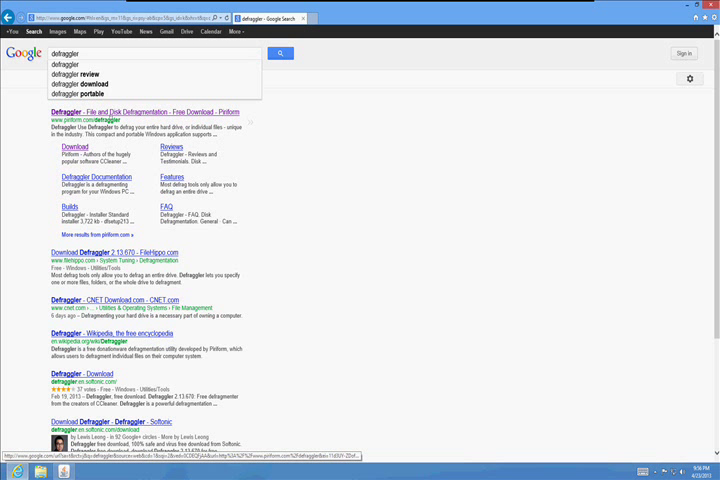
pyautogui.click(100, 111)
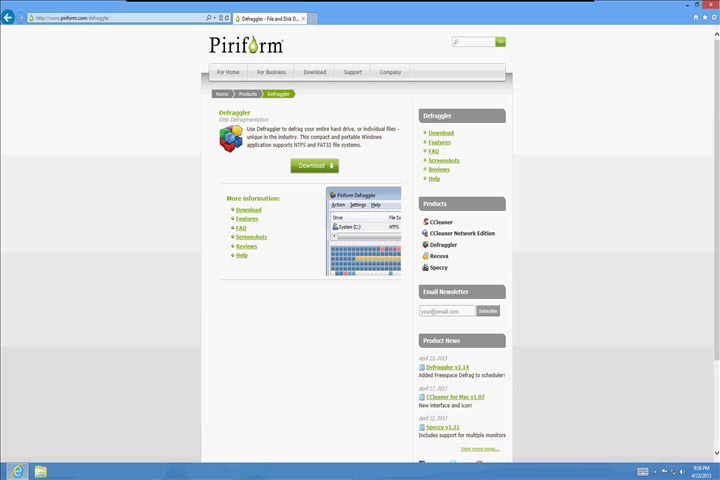
pyautogui.moveTo(314, 171)
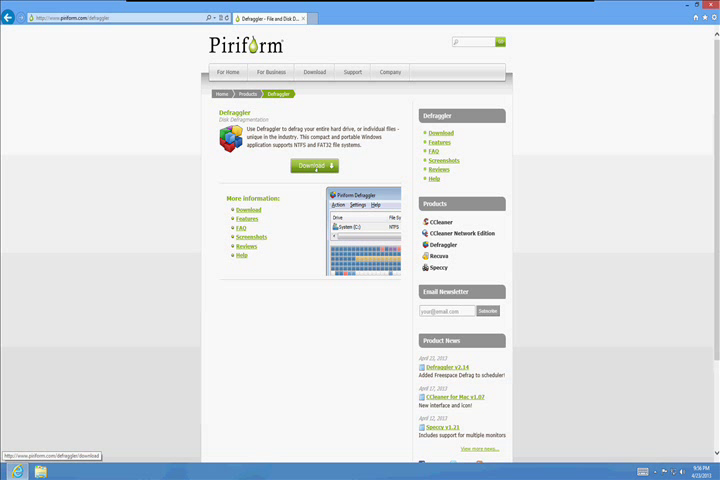
pyautogui.click(314, 165)
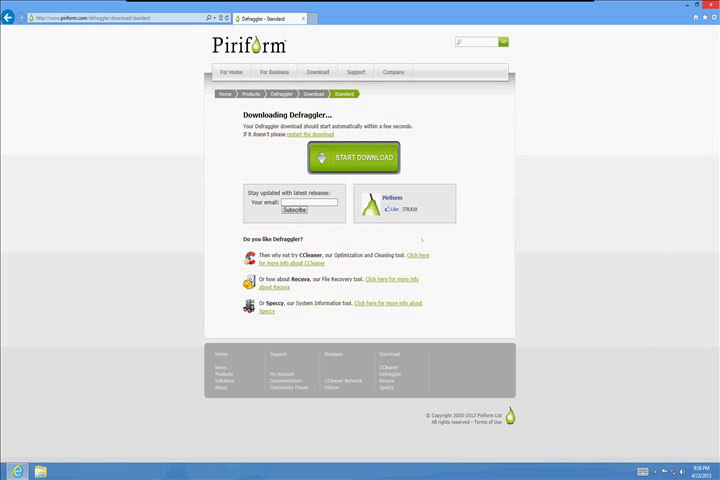
pyautogui.click(353, 157)
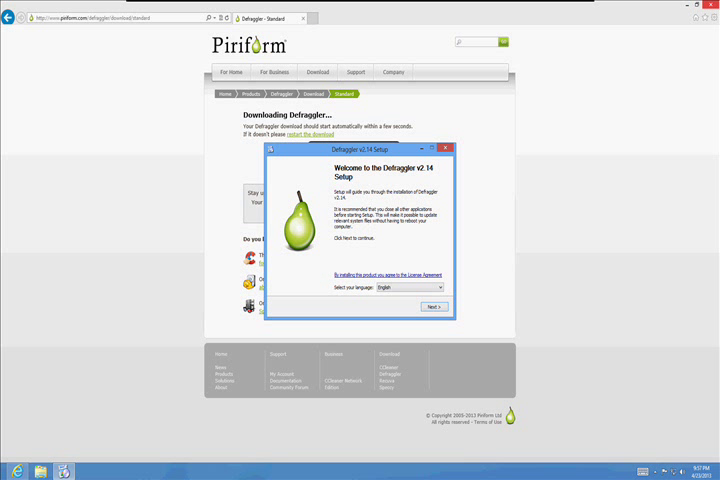
# Step: Install Defraggler v2.14 with 'Automatically check for updates' unchecked
pyautogui.click(434, 307)
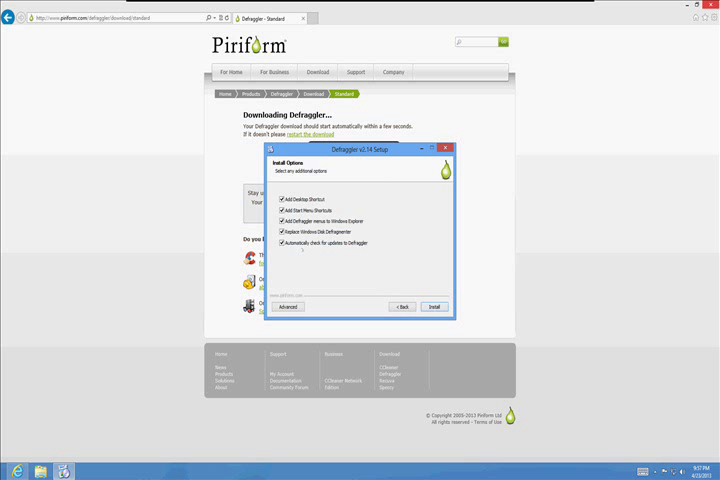
pyautogui.click(281, 243)
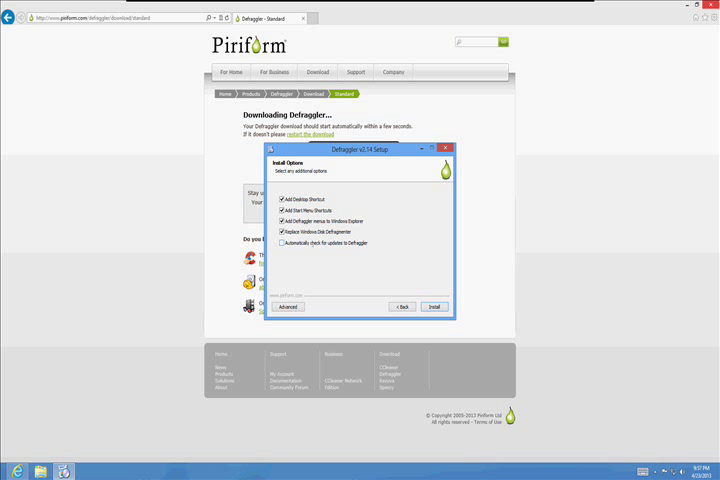
pyautogui.click(433, 306)
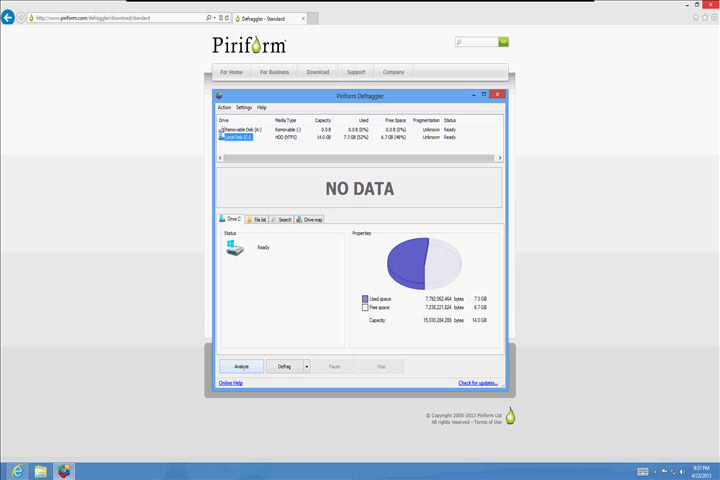
# Step: Analyze Local Disk (C:), finding 5% fragmentation, then close Defraggler
pyautogui.click(241, 366)
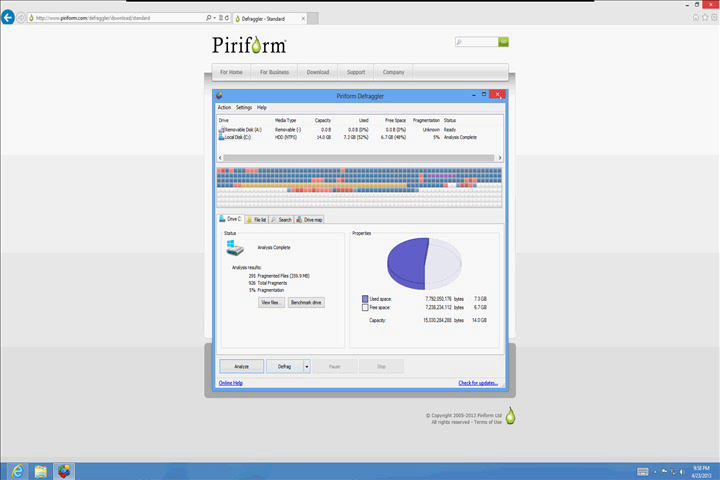
pyautogui.click(504, 91)
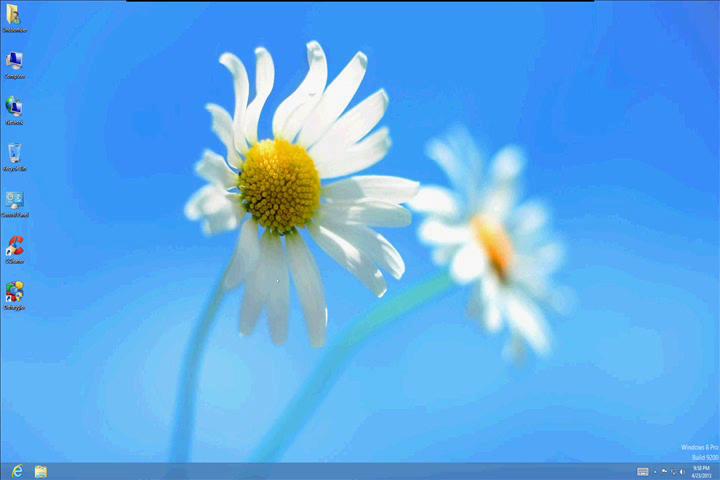
# Step: Search 'control' from the Windows 8 Start screen
pyautogui.press('Win')
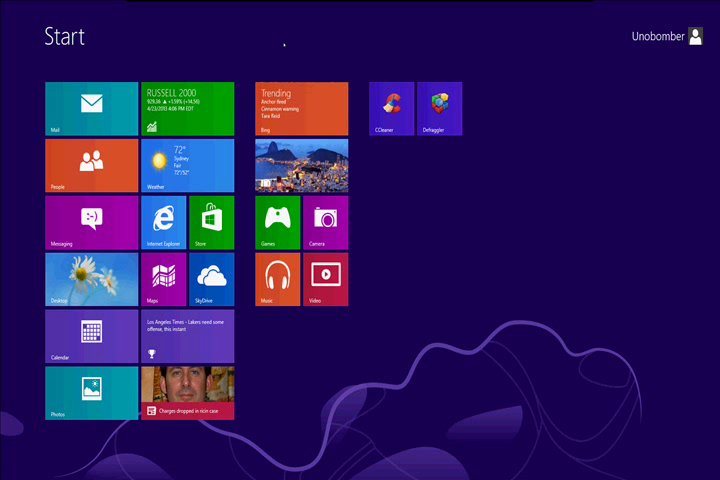
pyautogui.write('control')
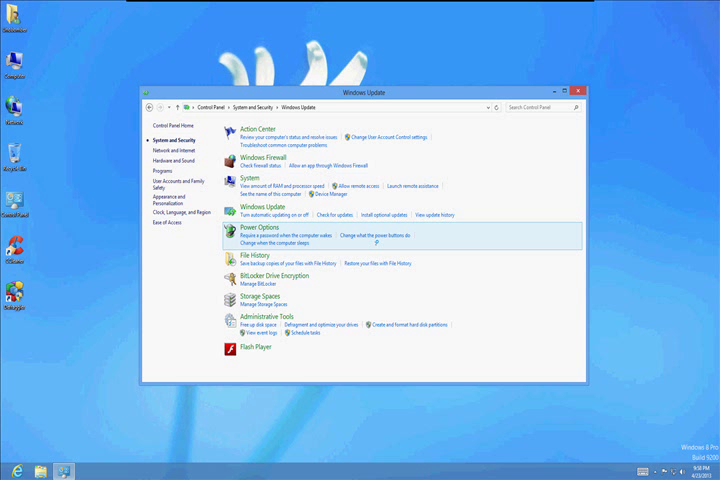
# Step: Open Windows Update from System and Security and turn on automatic updates
pyautogui.click(256, 206)
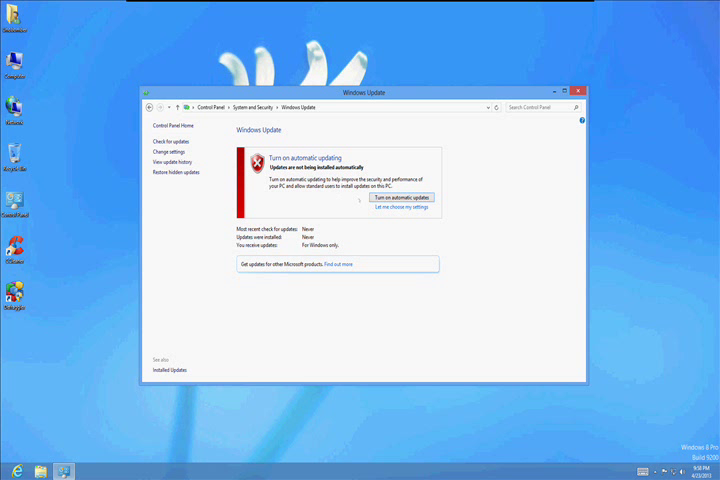
pyautogui.click(161, 141)
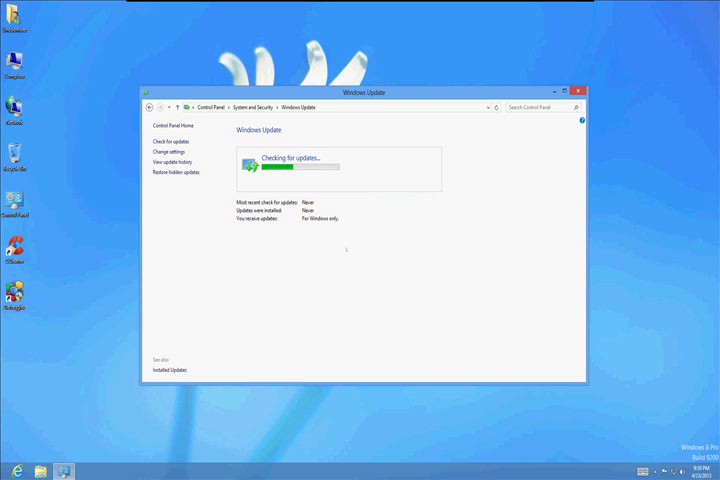